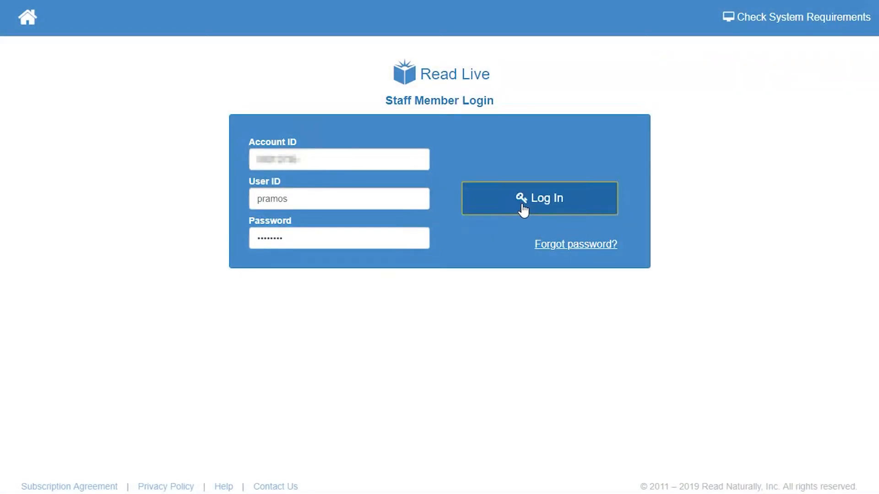
Log in to the staff account with the entered Account ID, User ID and password.
left_click(539, 199)
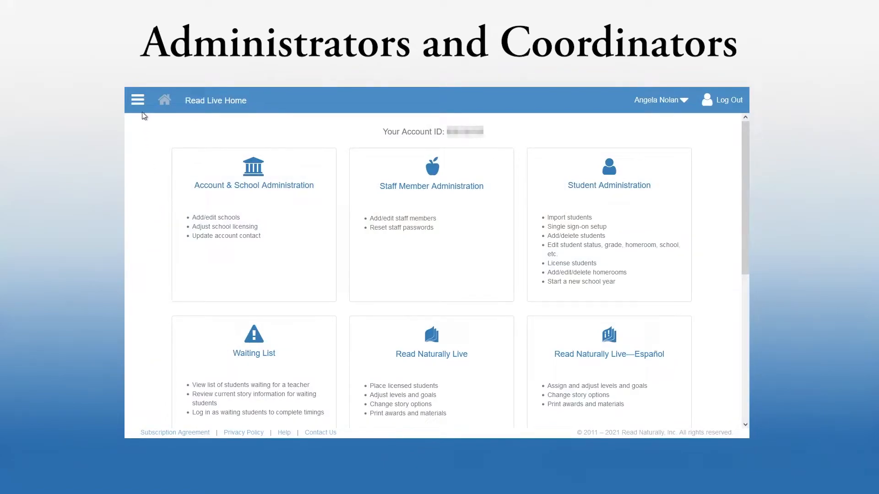
Navigate via the hamburger menu to Student Administration and then the Student Setup list.
left_click(137, 100)
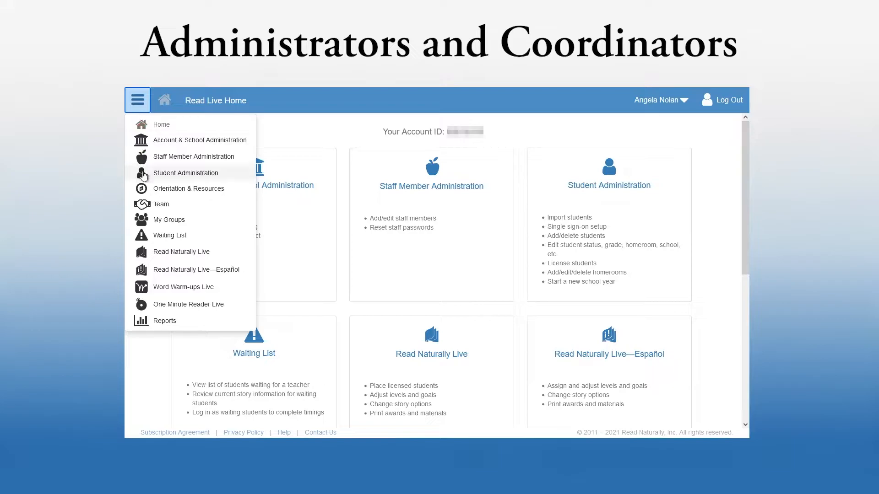
left_click(186, 173)
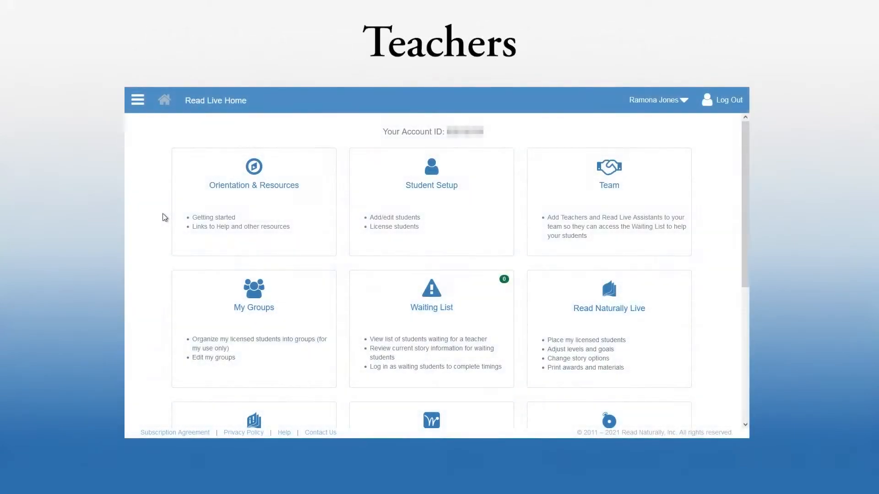
left_click(137, 100)
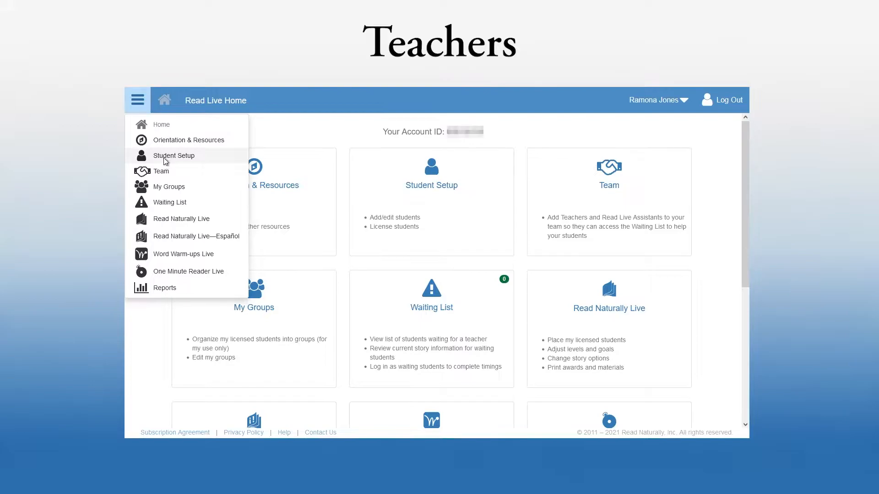
left_click(174, 156)
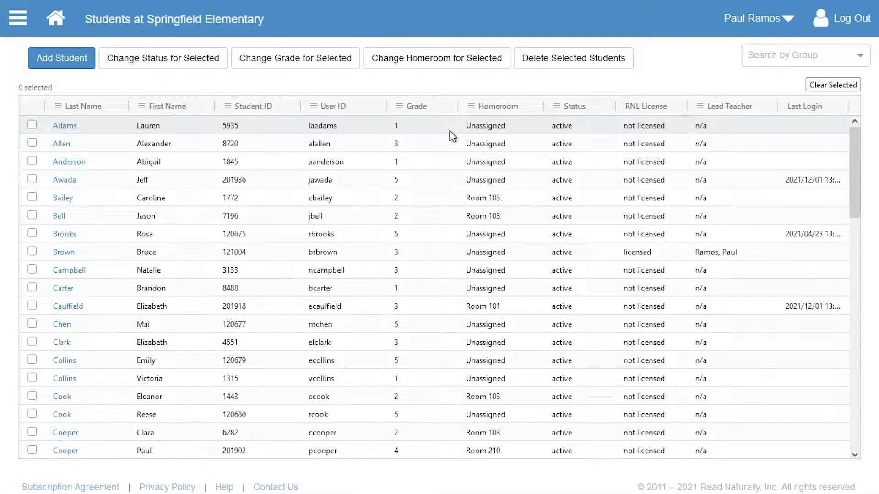
left_click(758, 18)
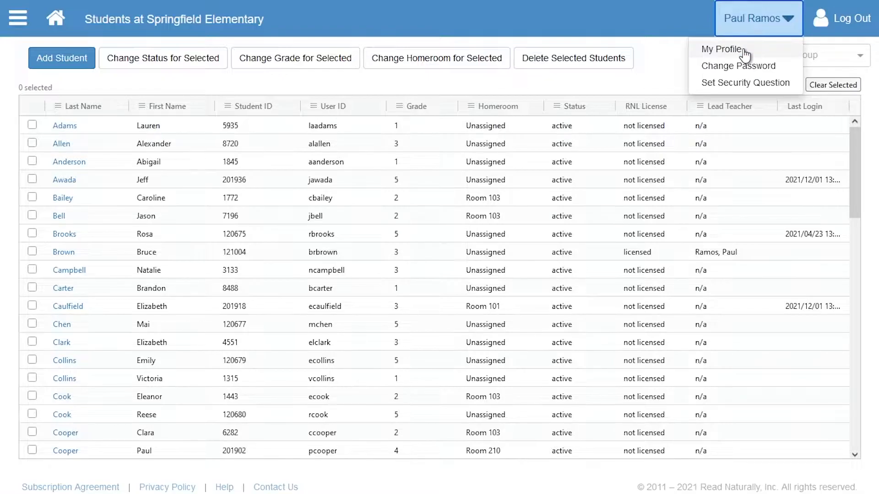
left_click(722, 50)
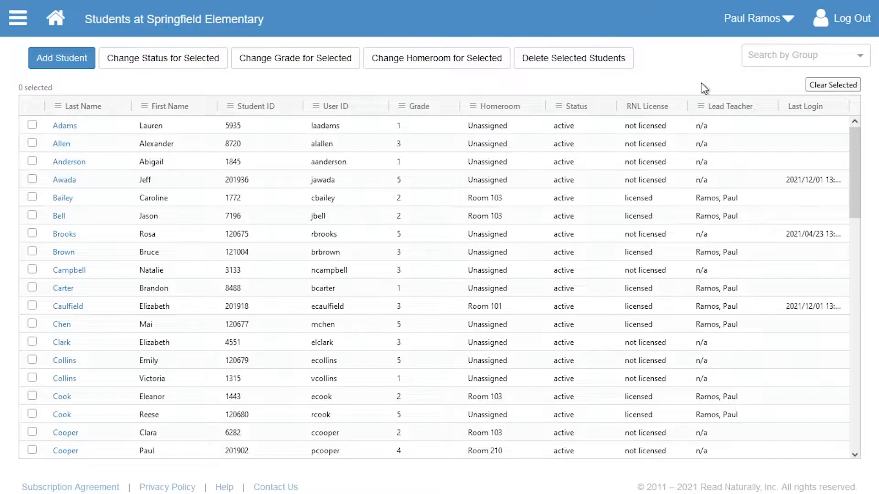
left_click(61, 58)
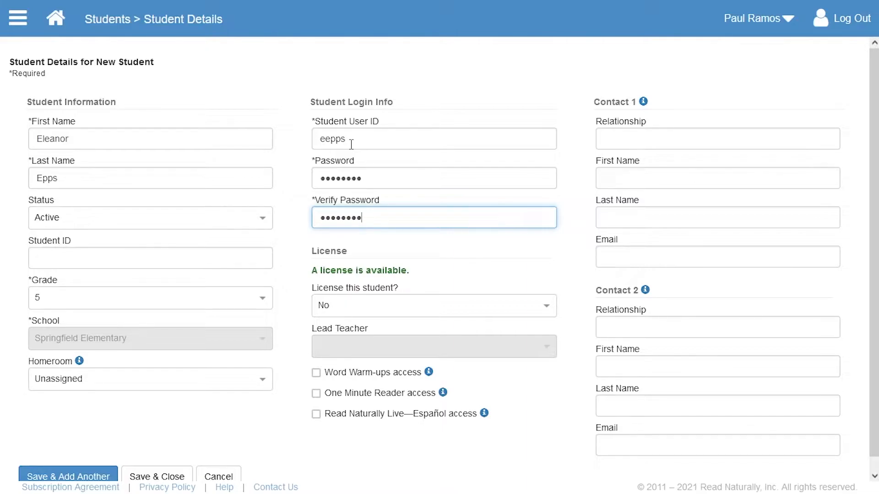
left_click(150, 257)
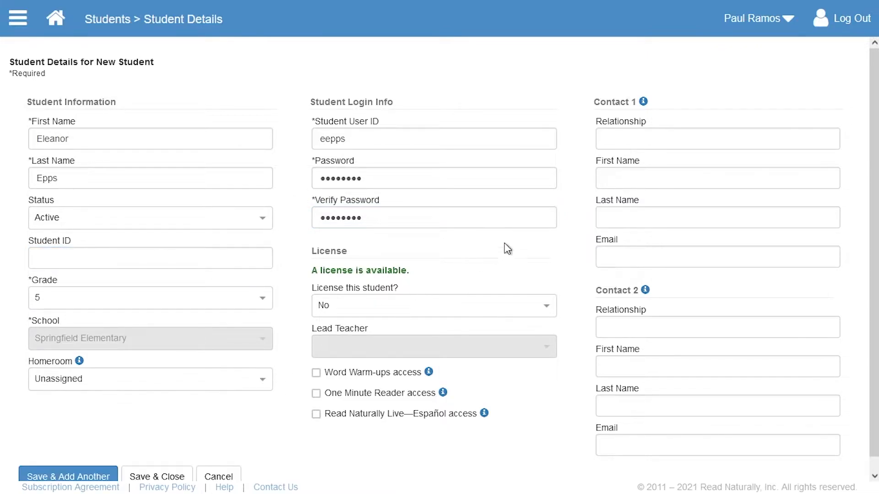
left_click(716, 138)
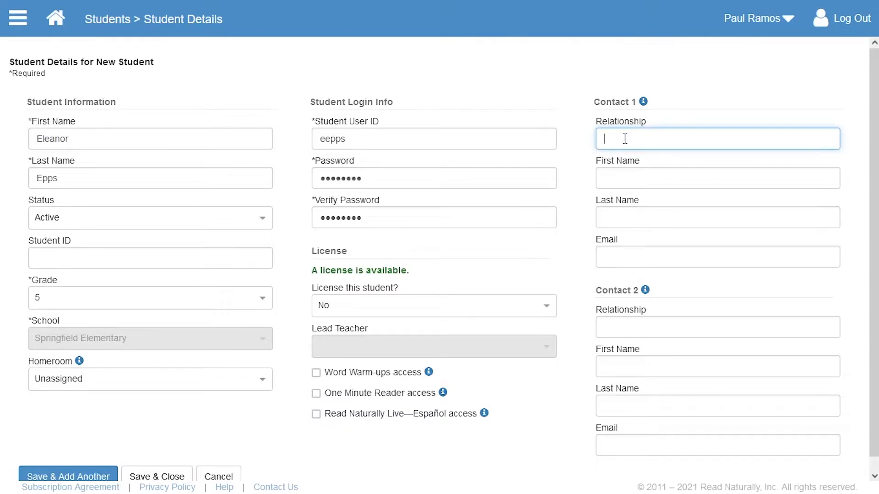
left_click(149, 218)
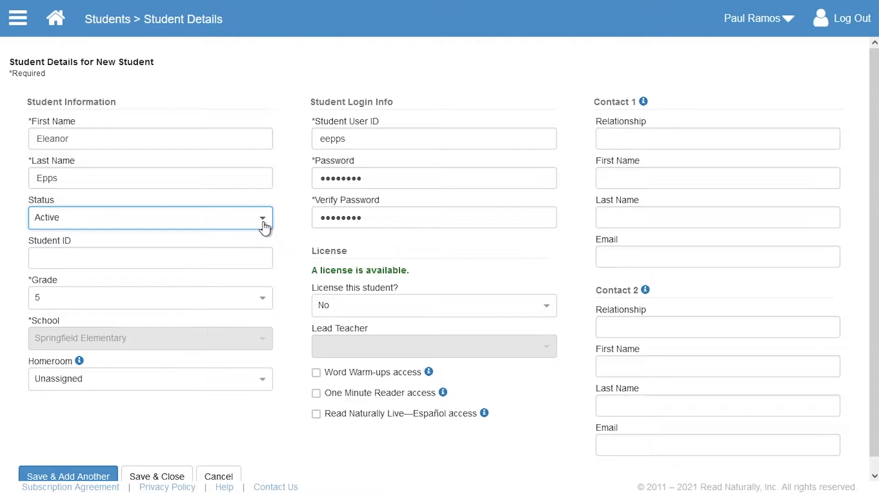
mouse_move(275, 229)
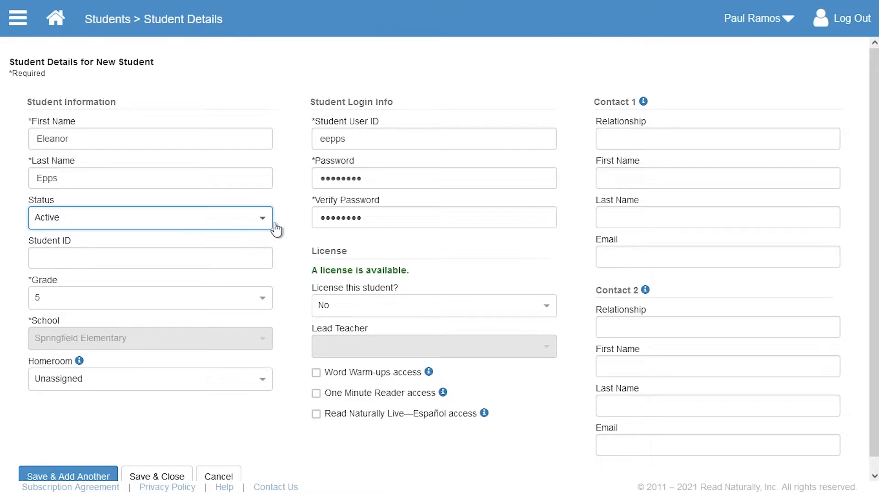
left_click(433, 305)
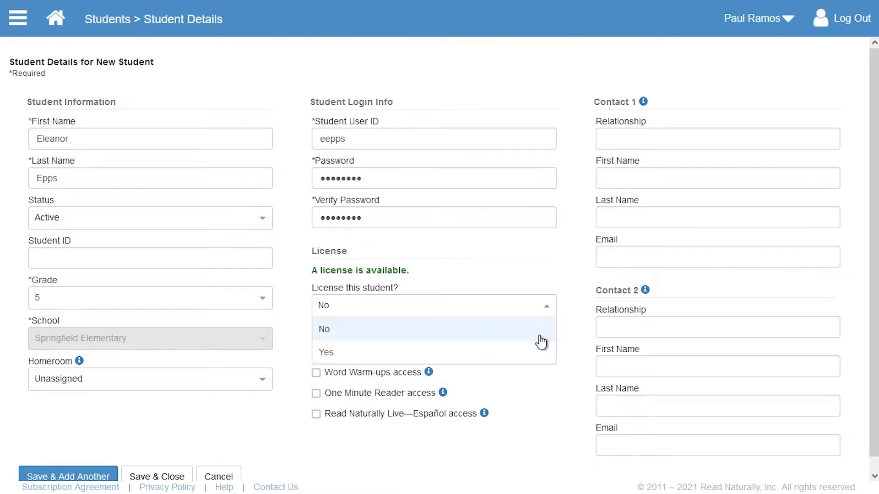
left_click(325, 352)
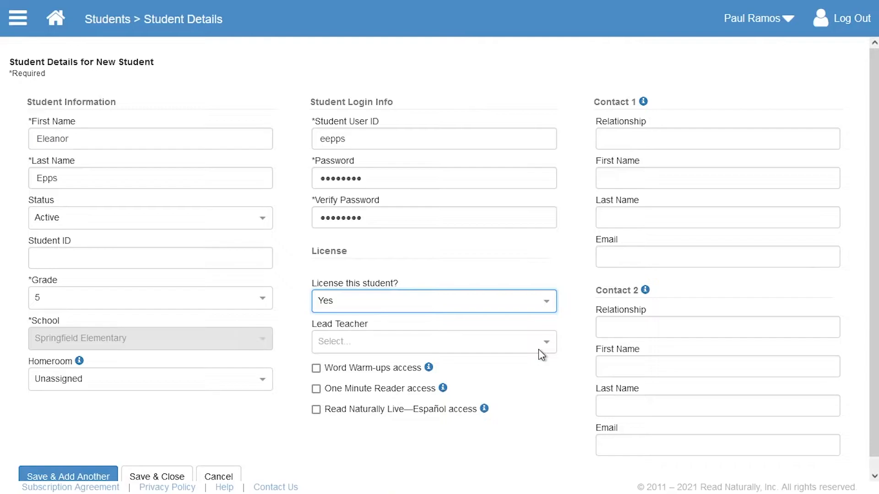
left_click(432, 342)
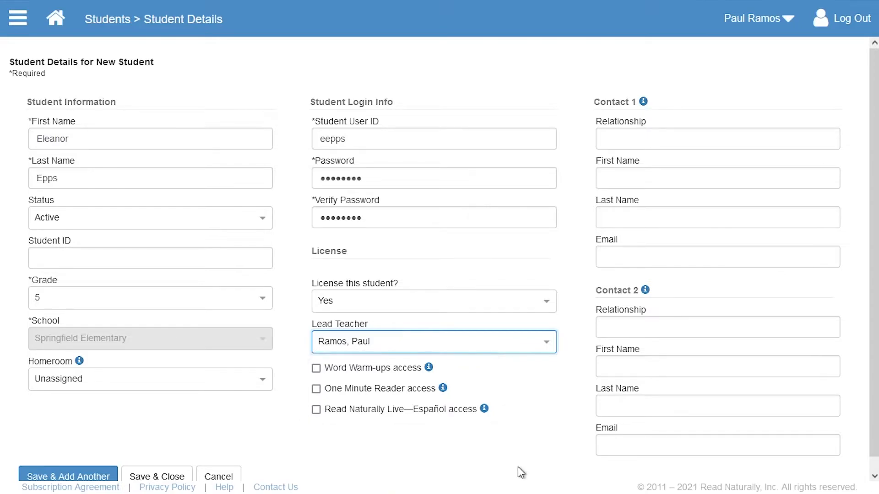
mouse_move(405, 439)
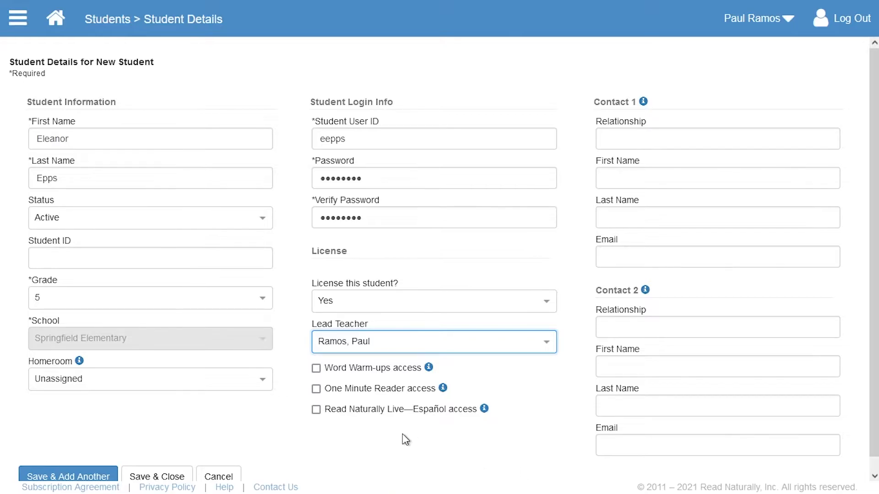
left_click(157, 476)
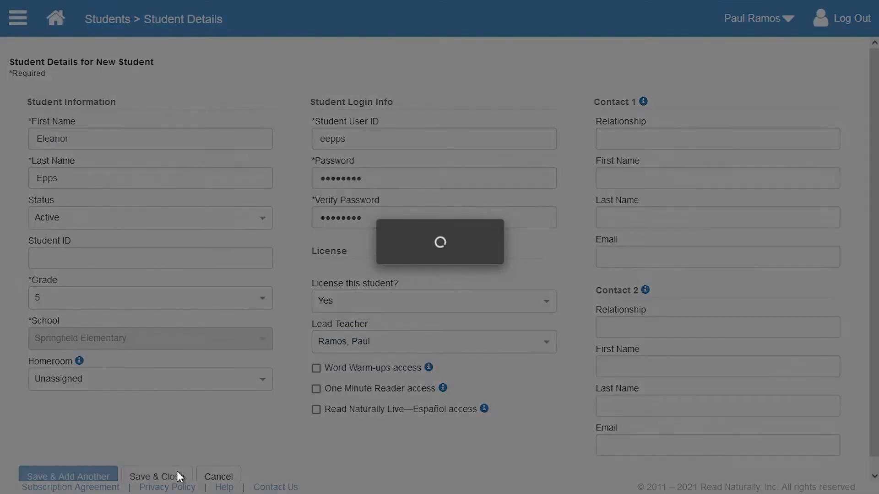
Return to the Springfield Elementary list and locate Eleanor Epps's new licensed row.
left_click(157, 477)
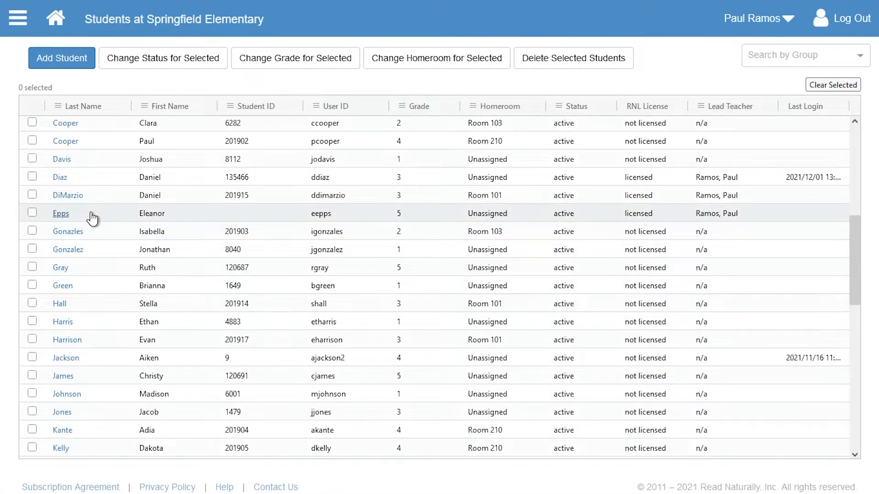
scroll("down", 3)
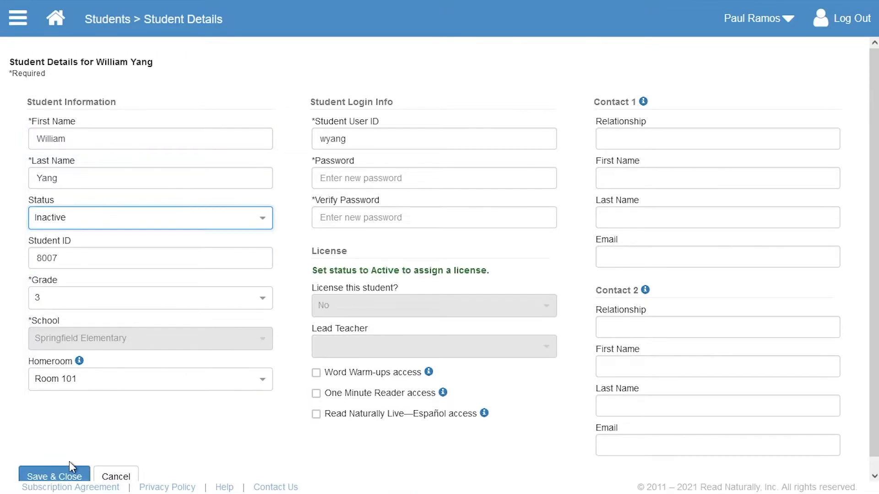
left_click(54, 476)
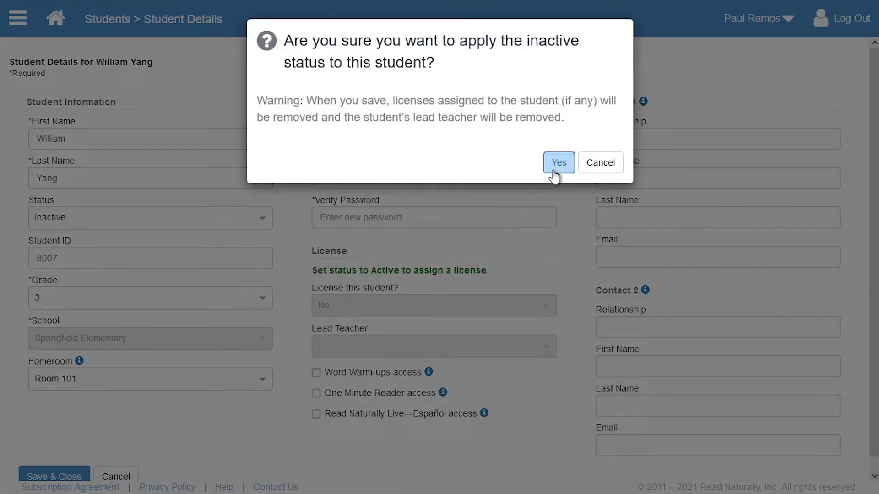
left_click(558, 163)
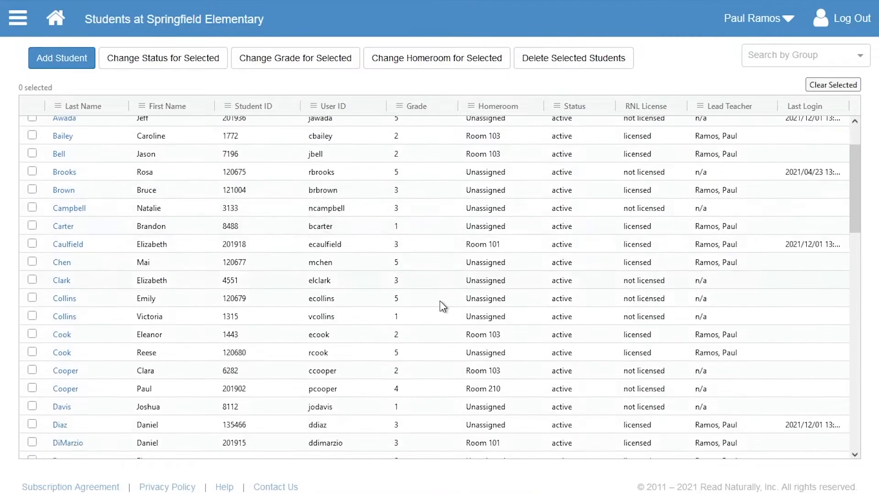
Filter the student list's Status column to Active only.
scroll("down", 3)
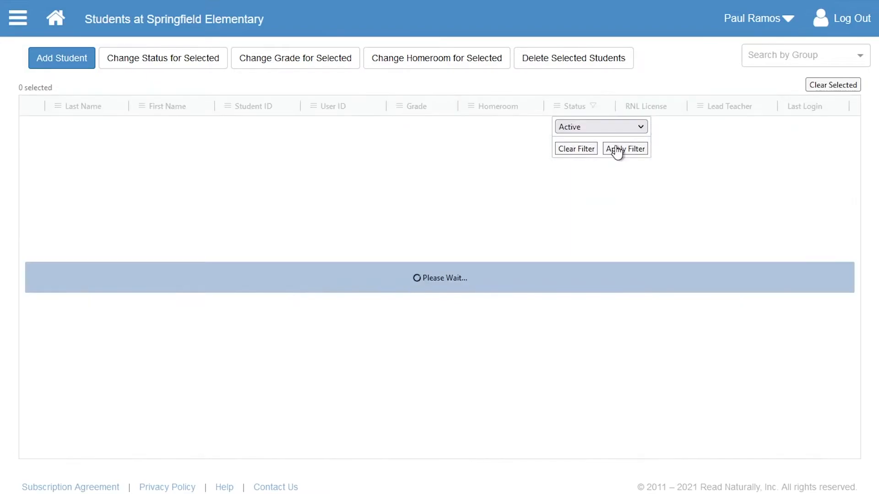
left_click(624, 148)
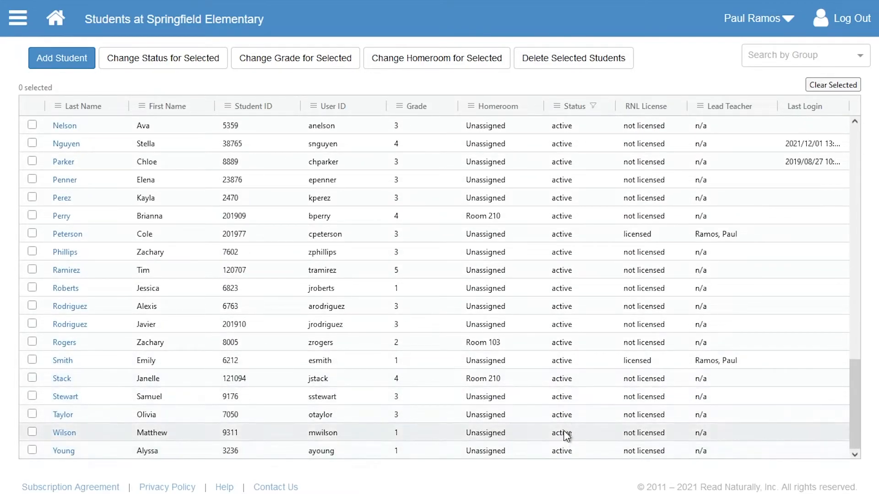
mouse_move(566, 455)
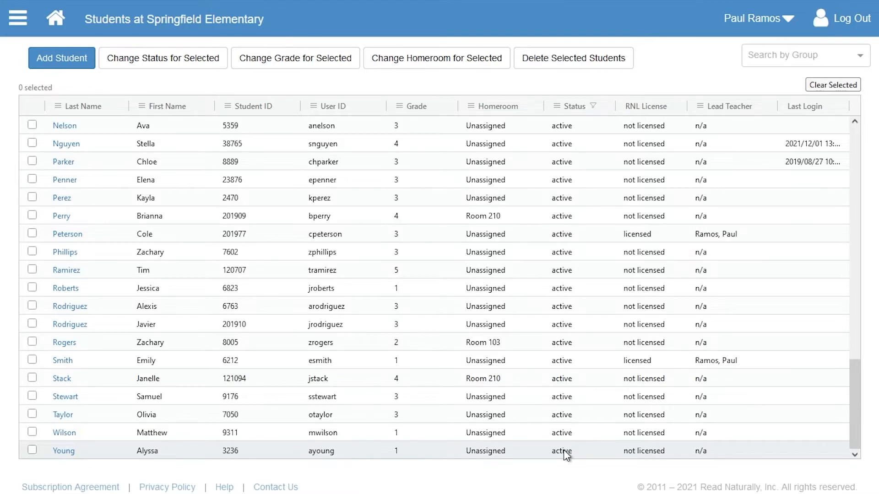
mouse_move(555, 454)
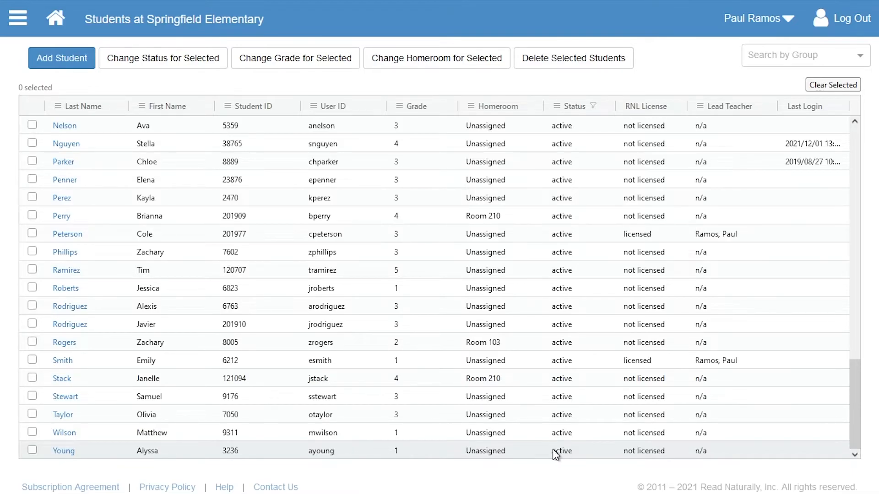
left_click(32, 432)
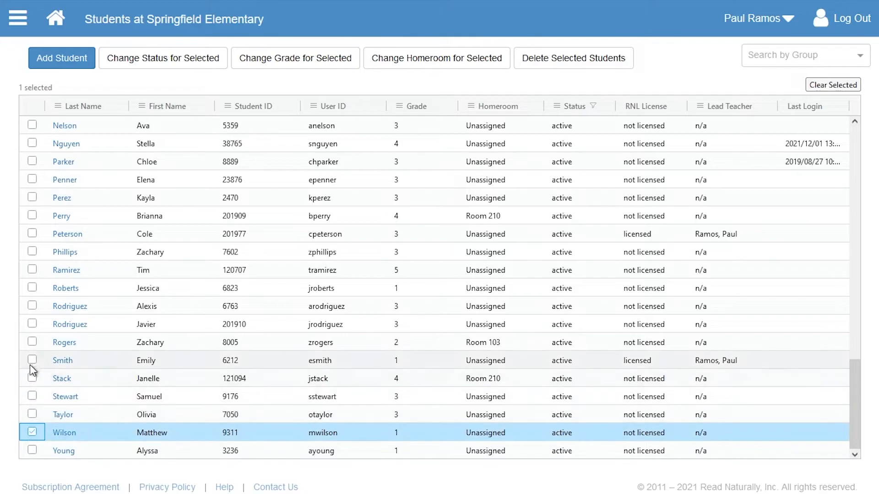
left_click(32, 360)
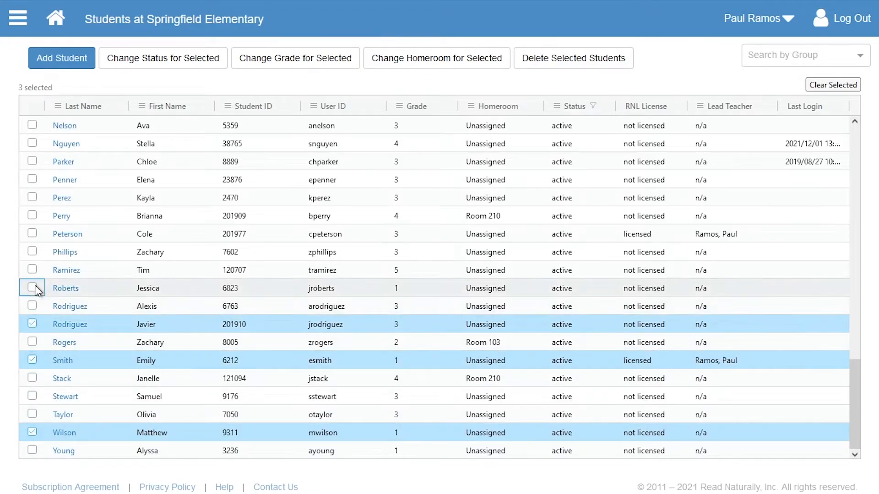
left_click(32, 289)
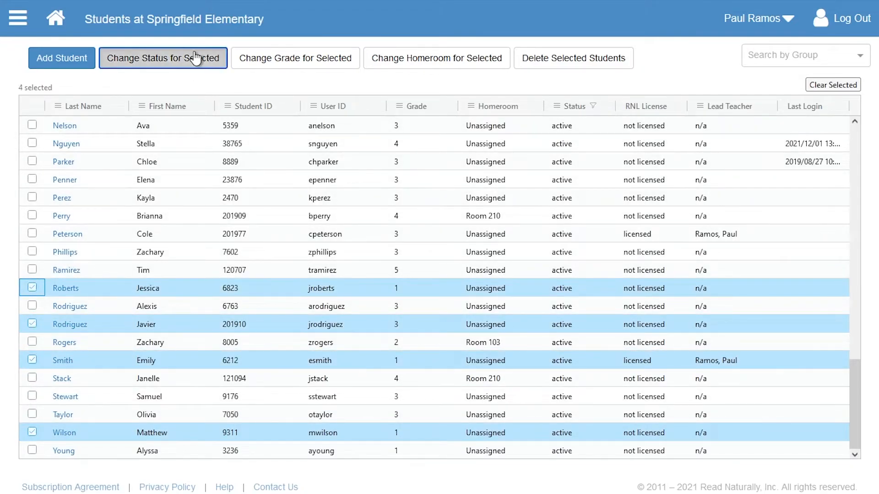
left_click(163, 57)
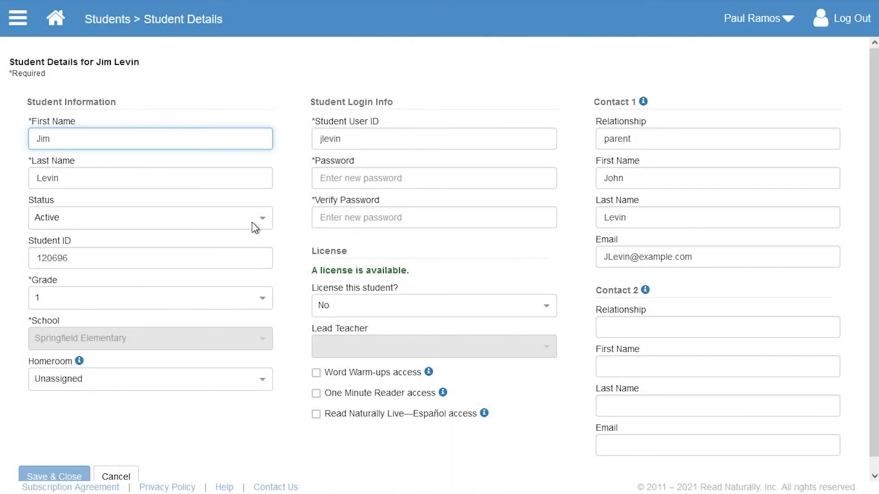
left_click(149, 218)
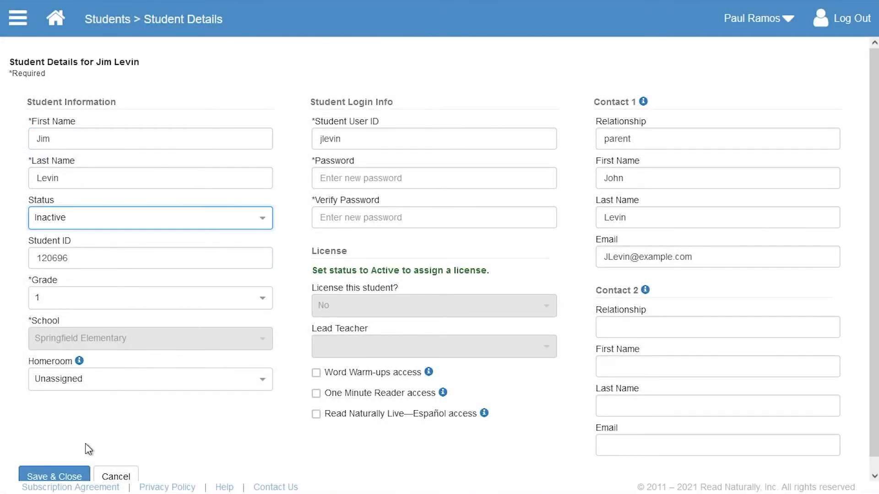
left_click(54, 476)
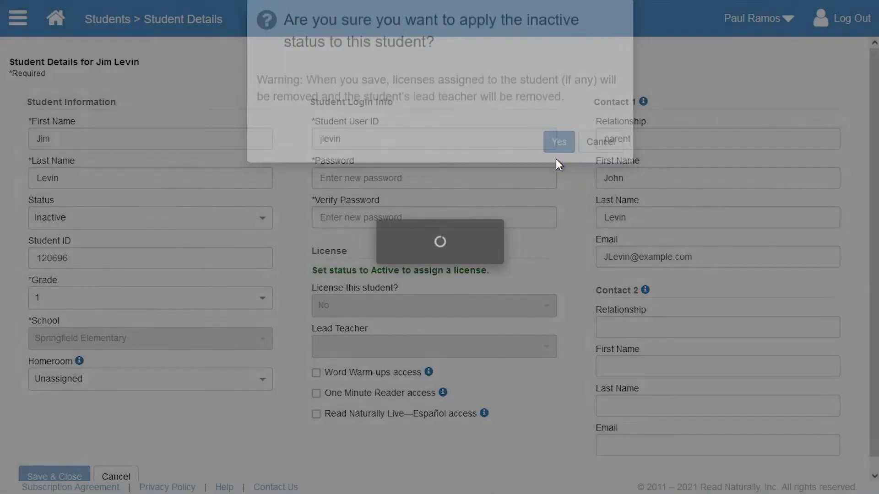
left_click(559, 141)
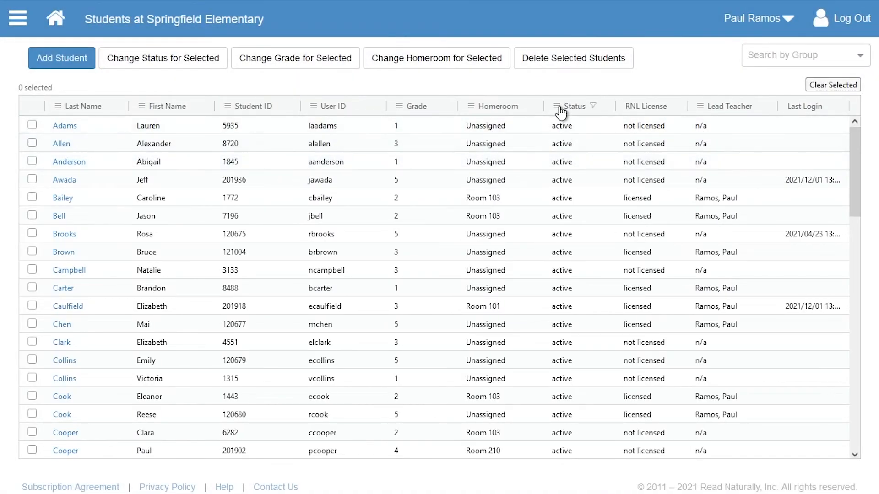
left_click(571, 106)
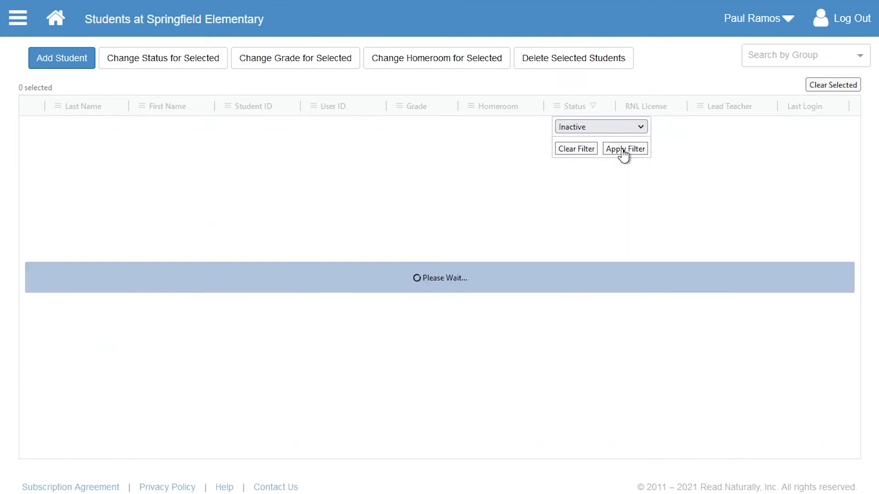
left_click(625, 148)
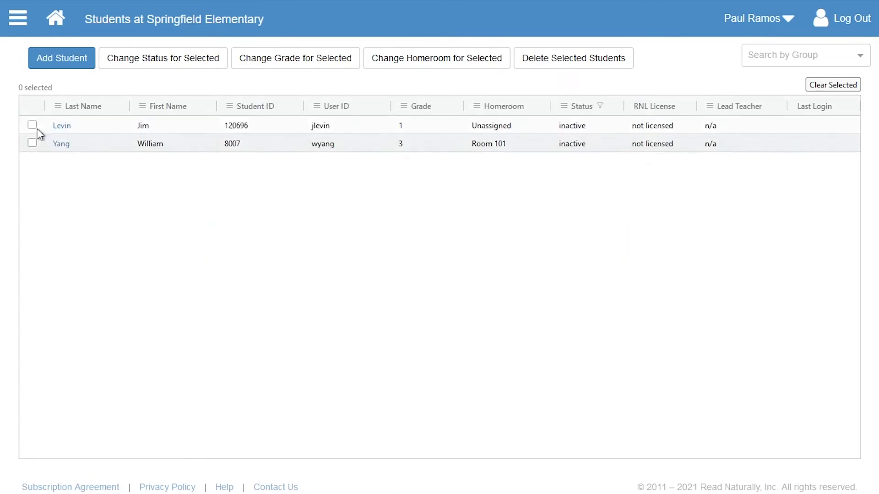
left_click(32, 124)
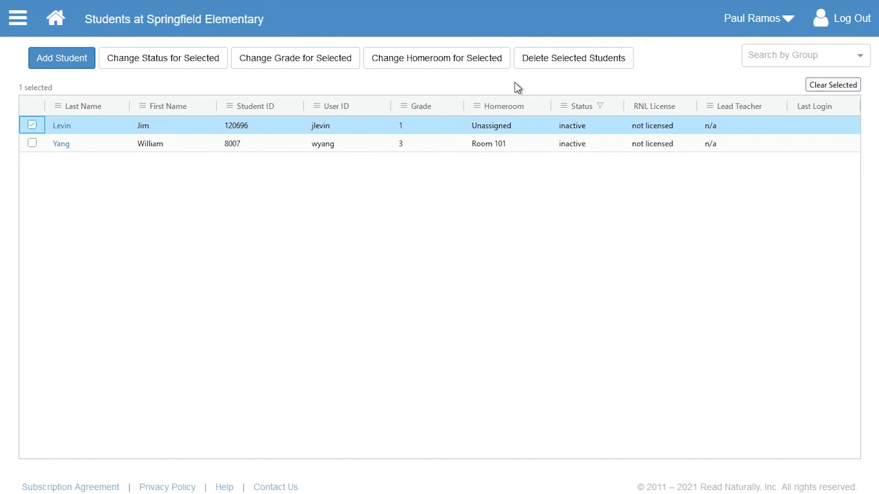
left_click(573, 57)
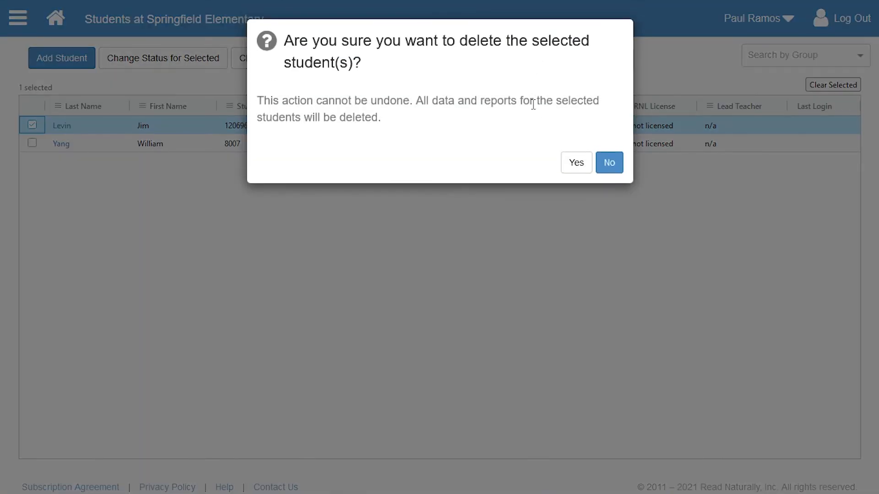
left_click(575, 163)
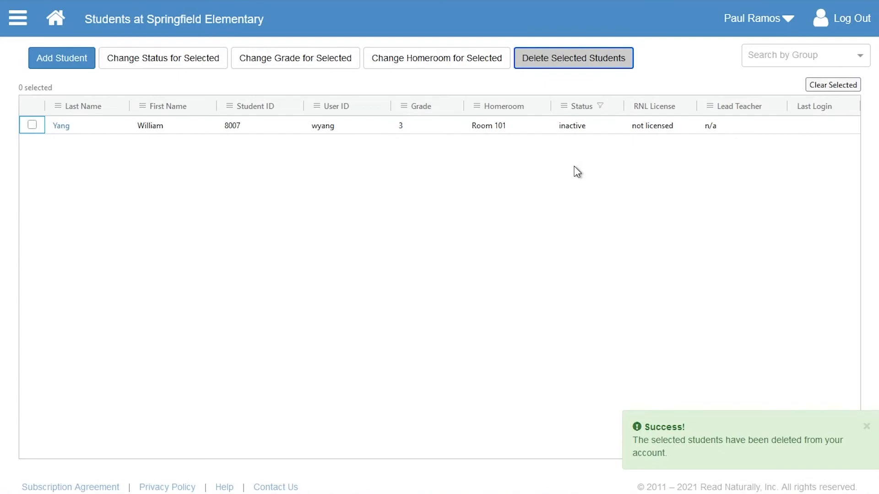
mouse_move(565, 110)
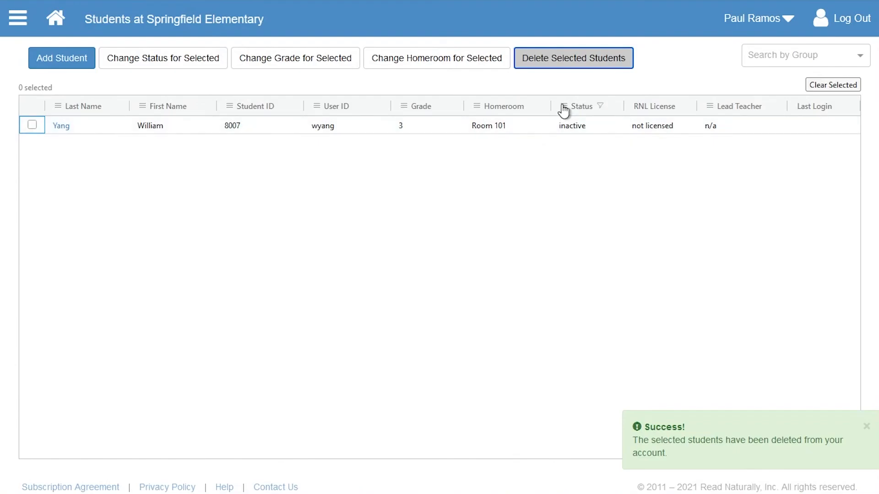